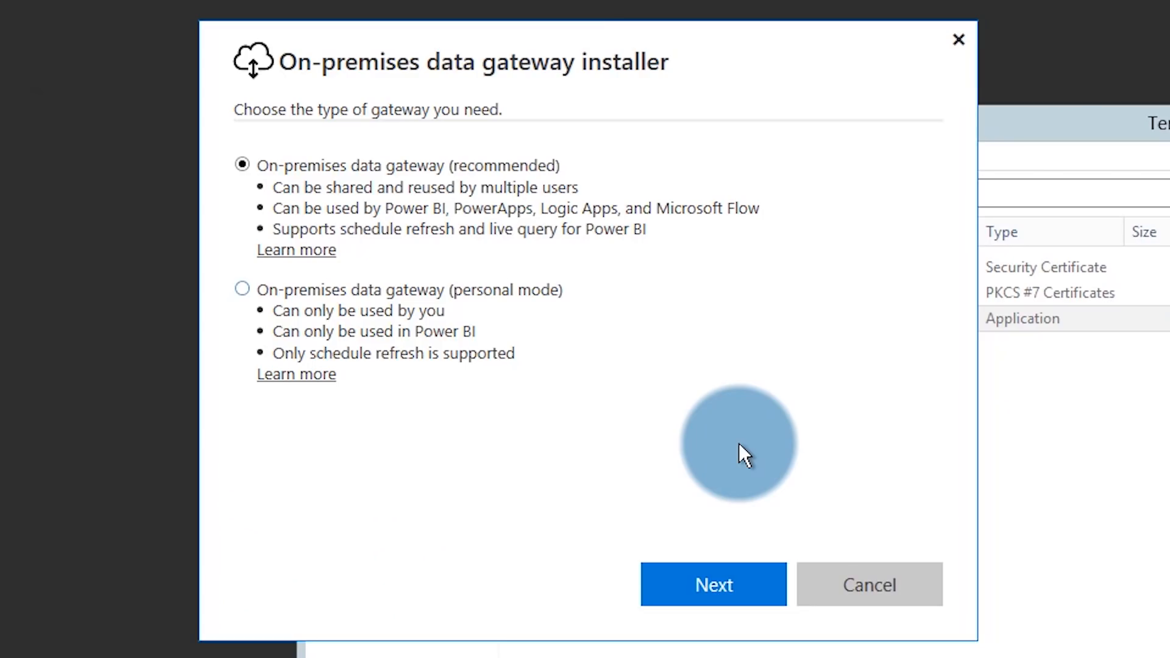
Keep 'On-premises data gateway (recommended)' selected and continue to the pre-install reminder
click(713, 584)
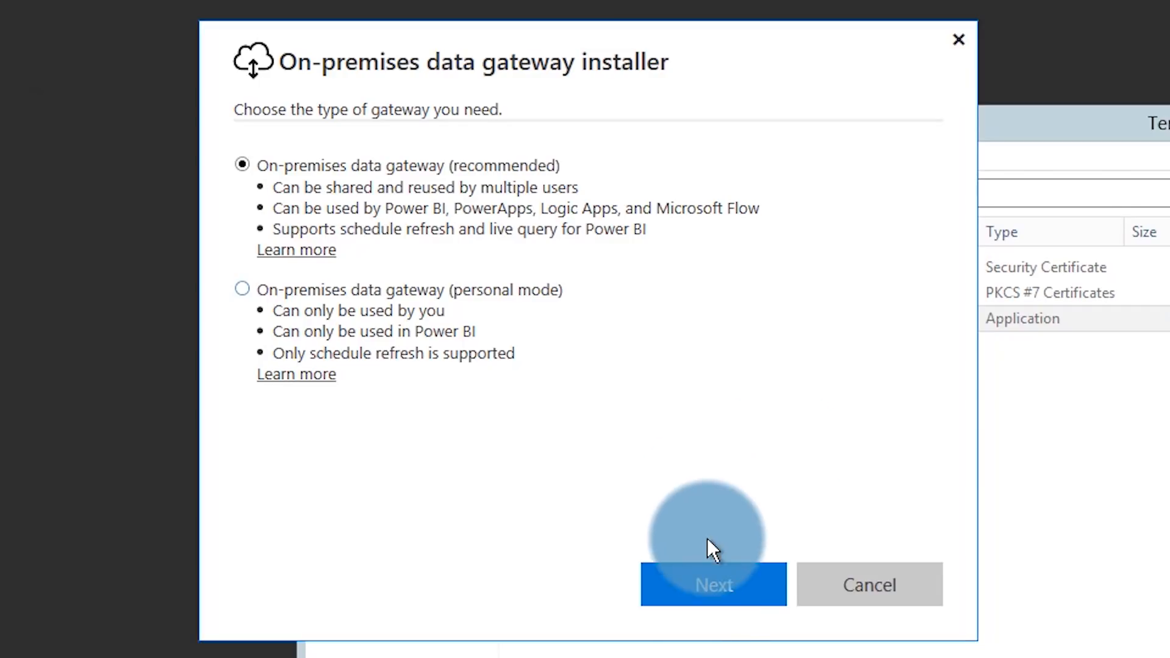
click(713, 585)
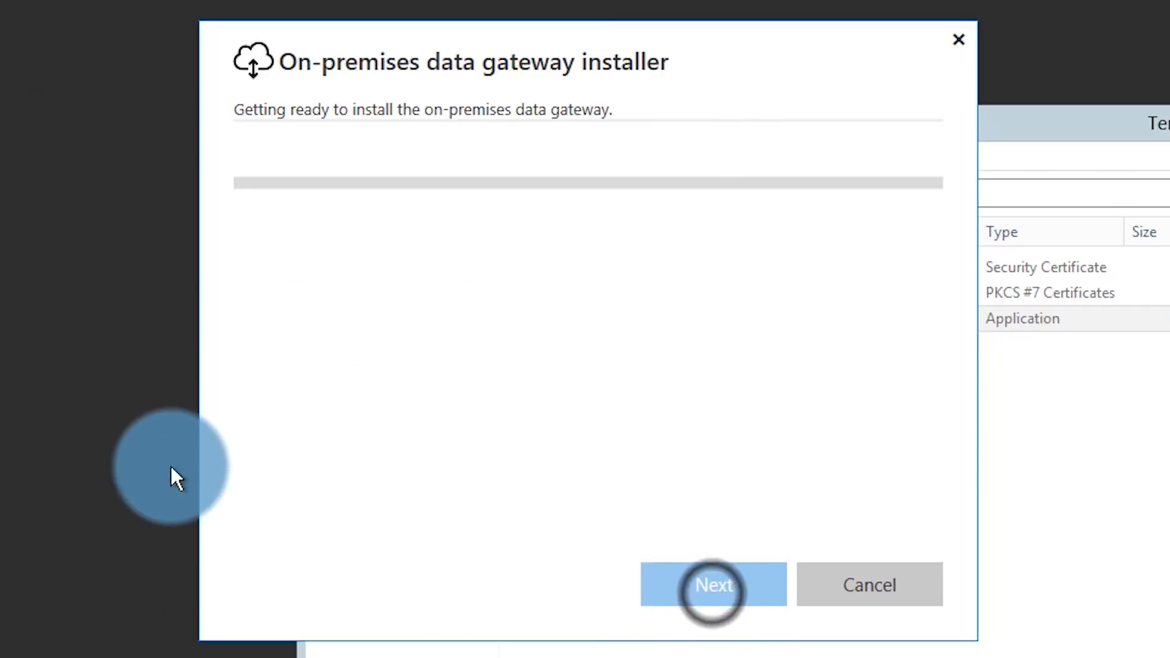
click(711, 583)
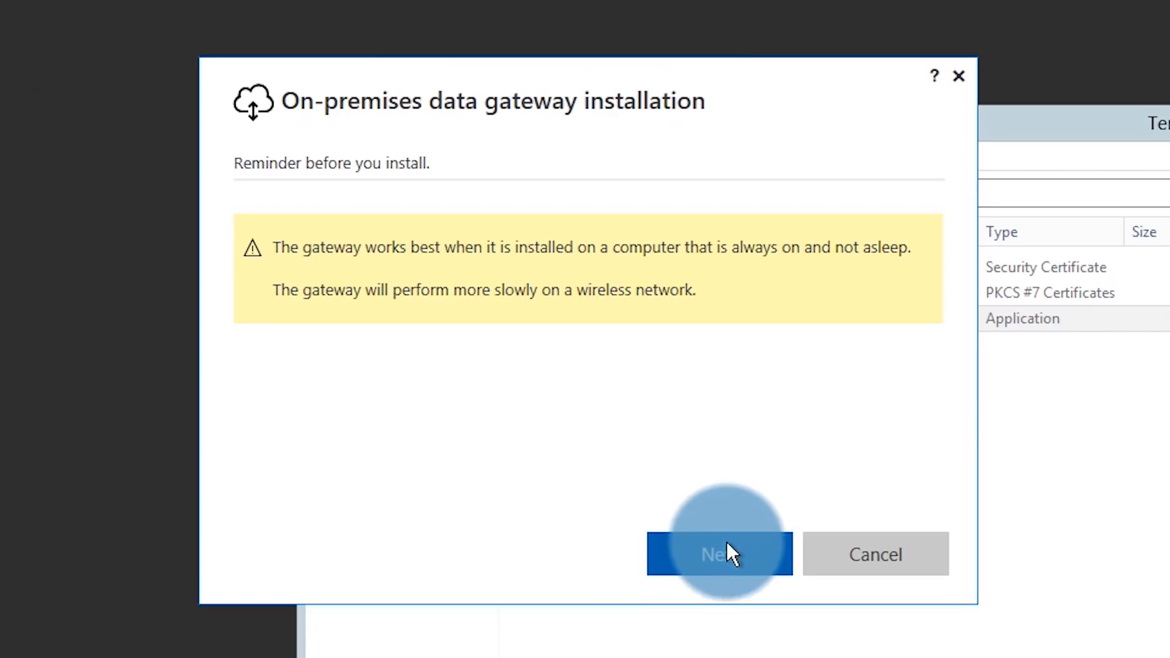
Acknowledge the always-on reminder, accept the terms, install to the default folder and approve the UAC prompt
click(719, 554)
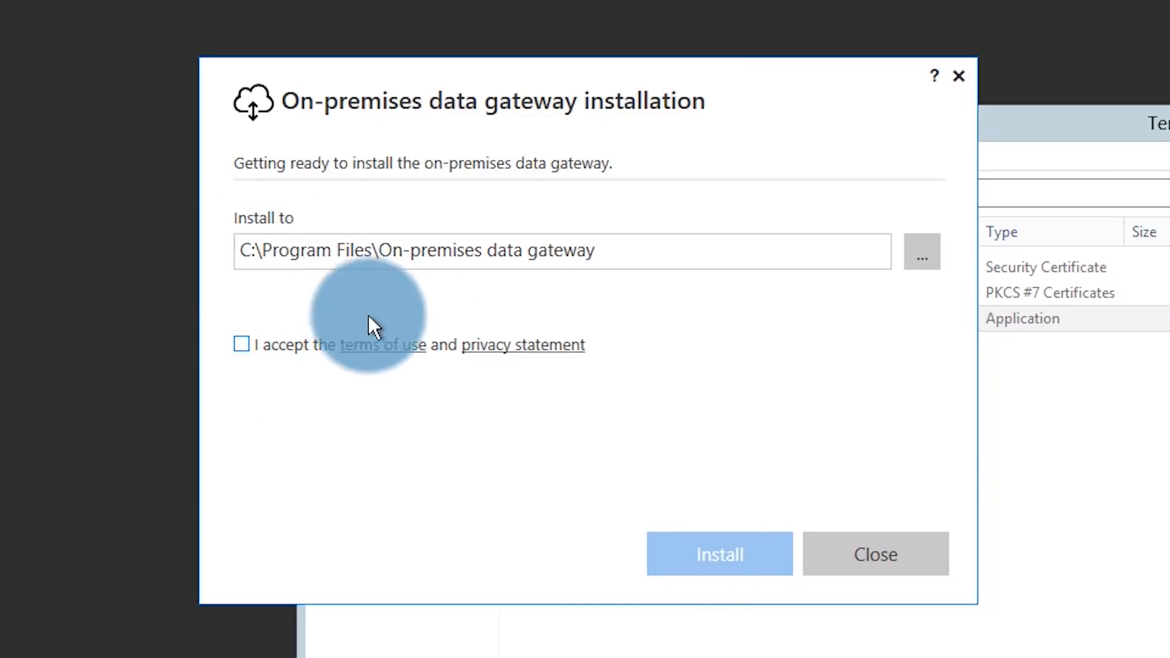
click(718, 555)
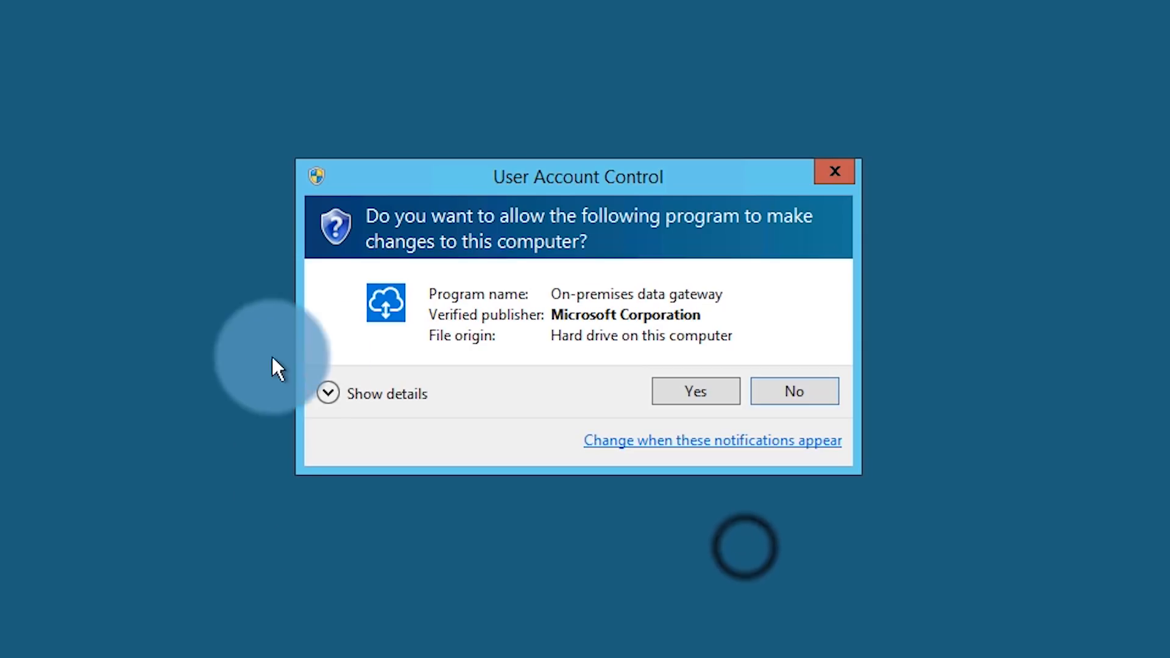
click(693, 390)
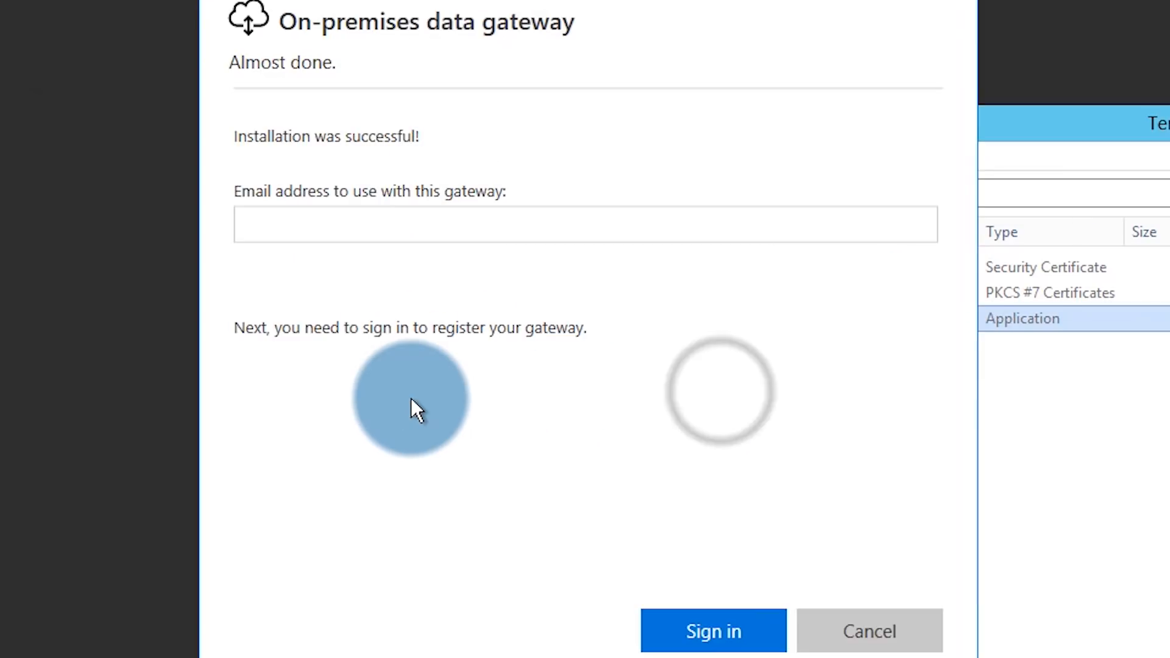
click(418, 246)
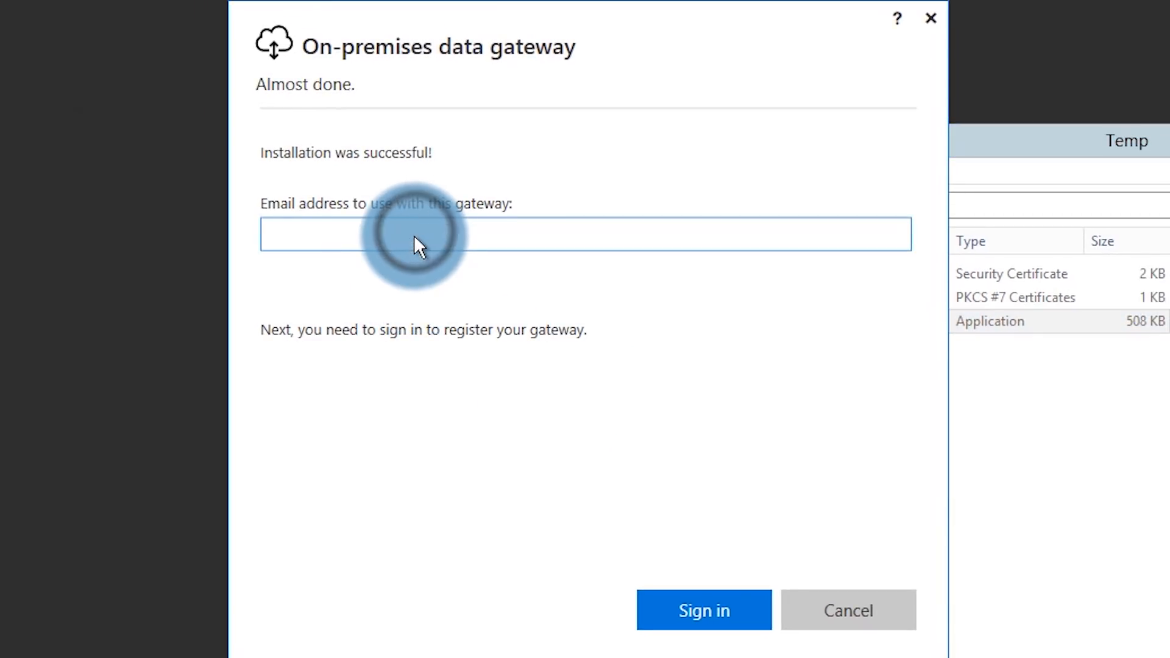
click(418, 234)
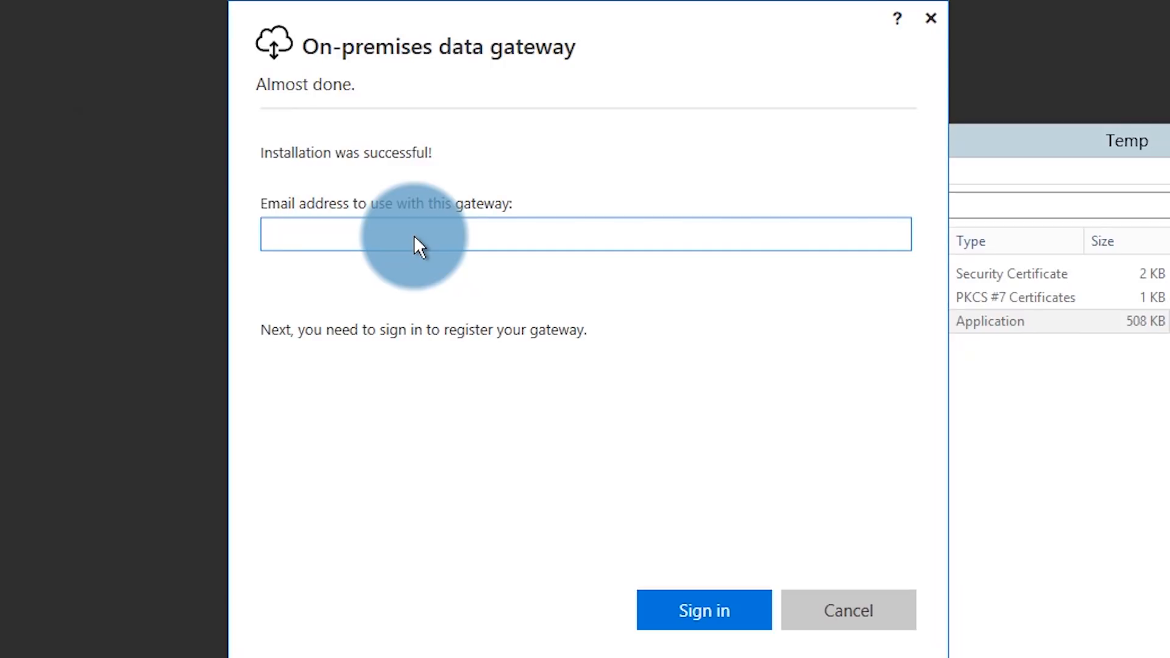
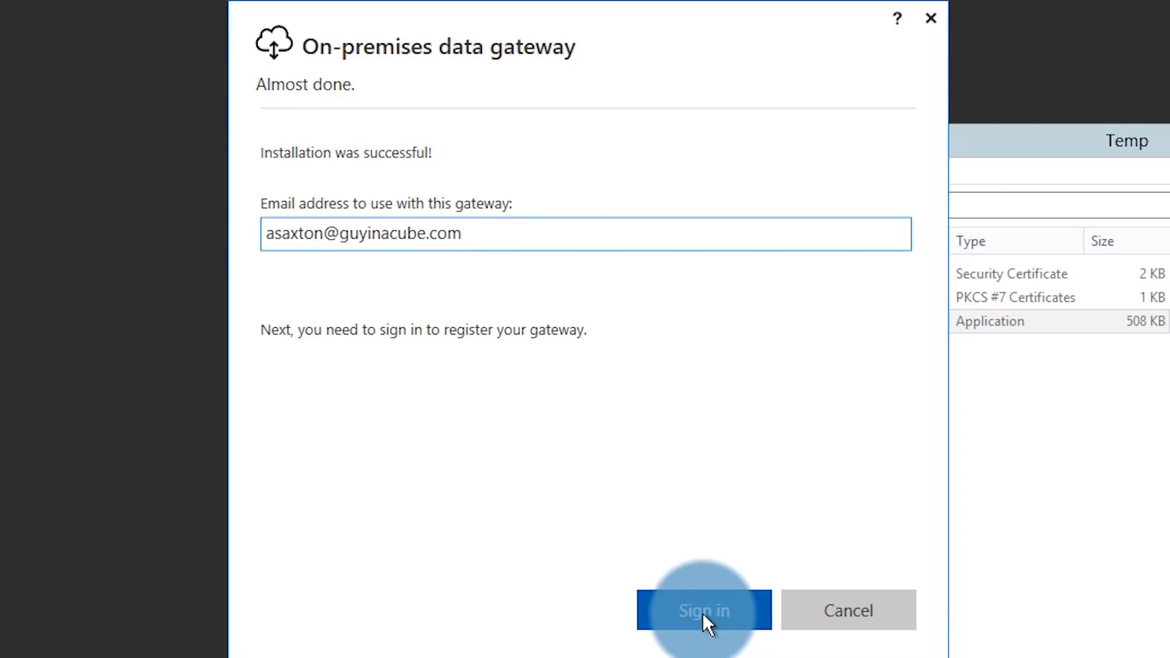
click(702, 609)
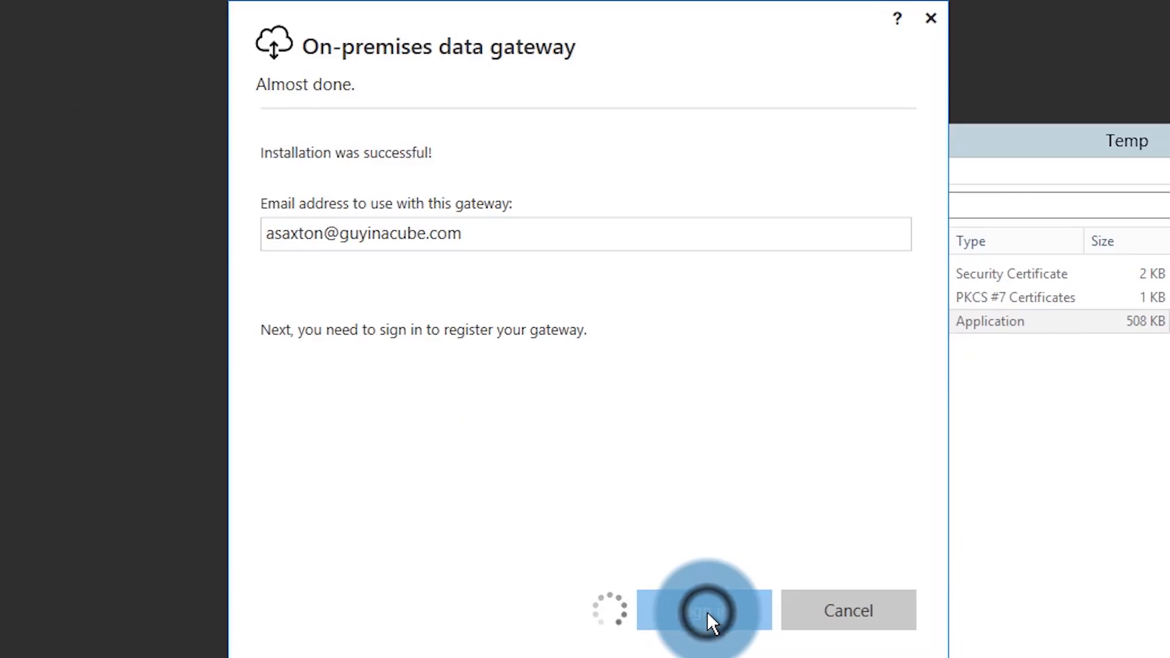
Enter the account password in the sign-in window and complete sign-in
click(701, 609)
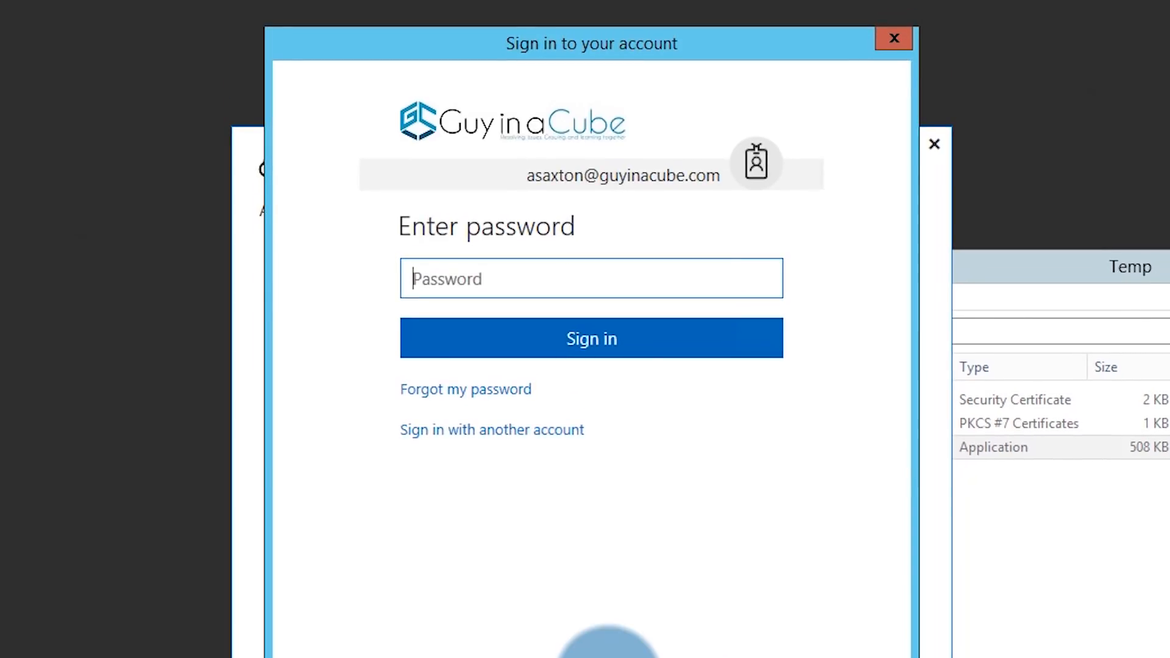
click(591, 337)
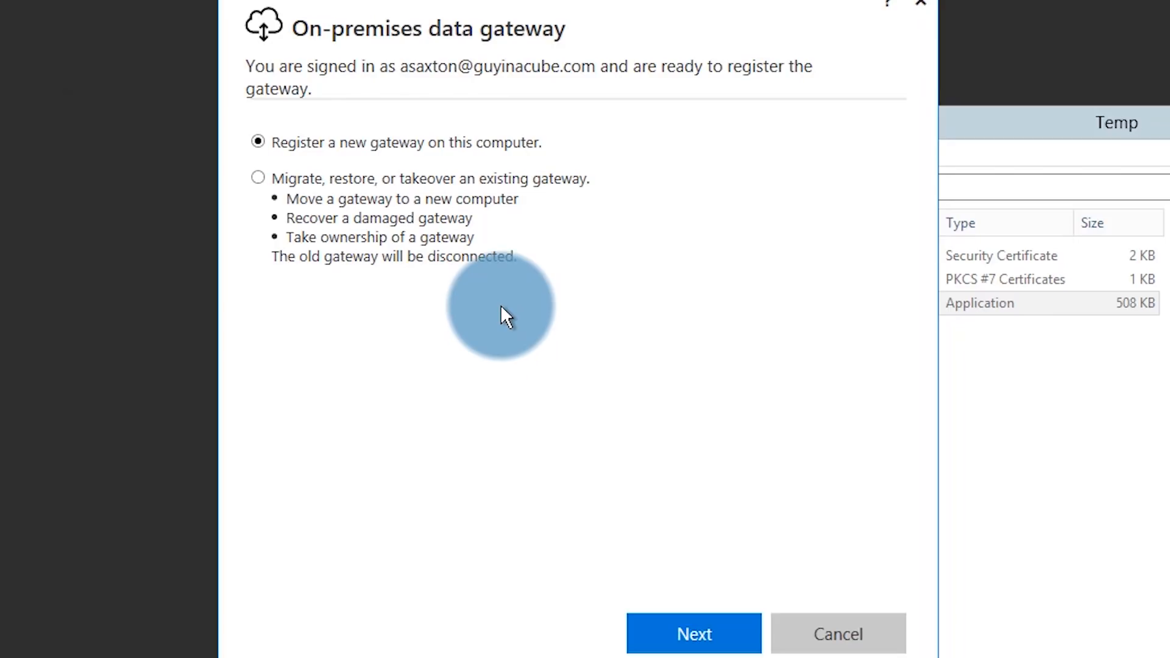
Keep 'Register a new gateway on this computer' selected, continue, and begin typing the name 'Fa'
click(693, 633)
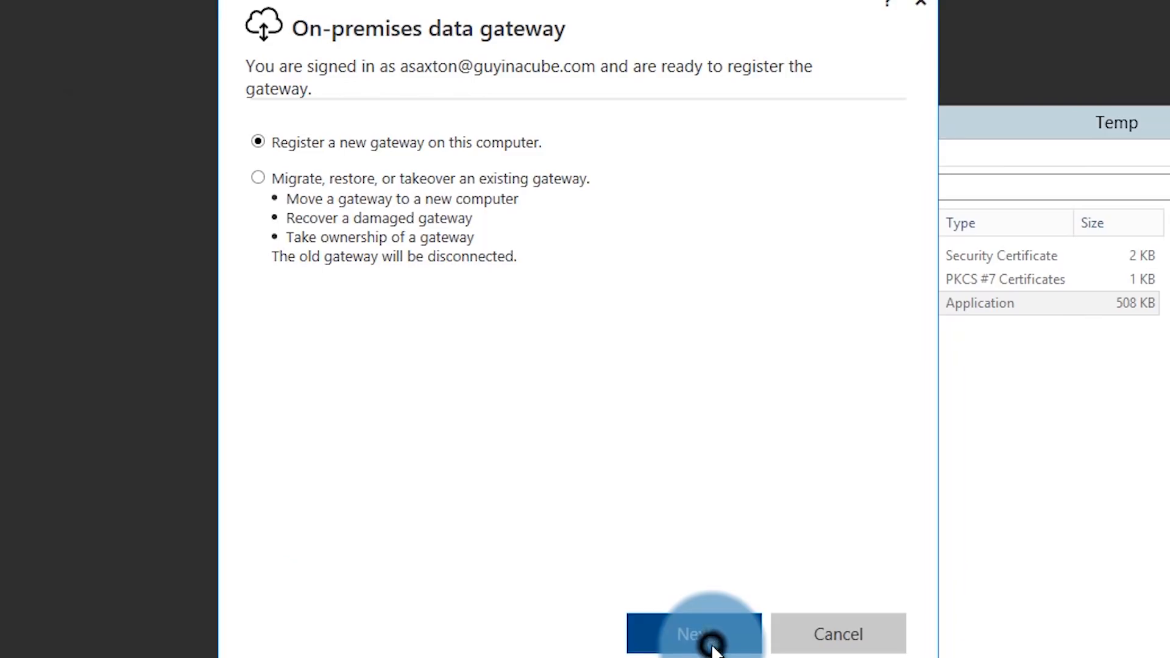
click(693, 633)
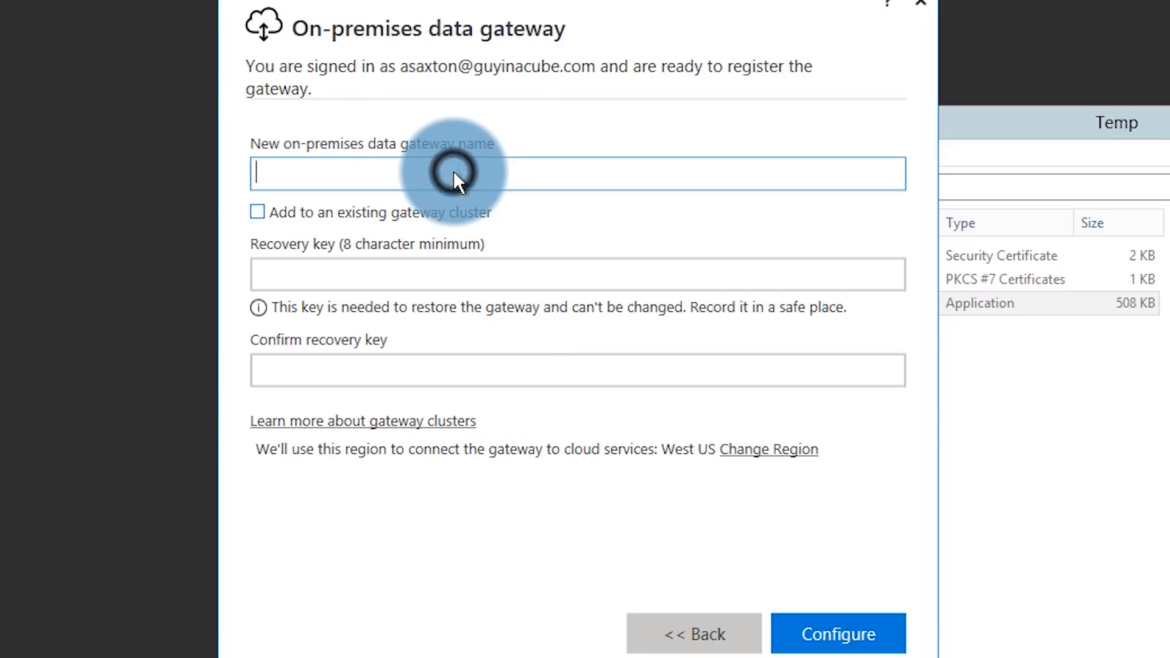
text(Fa)
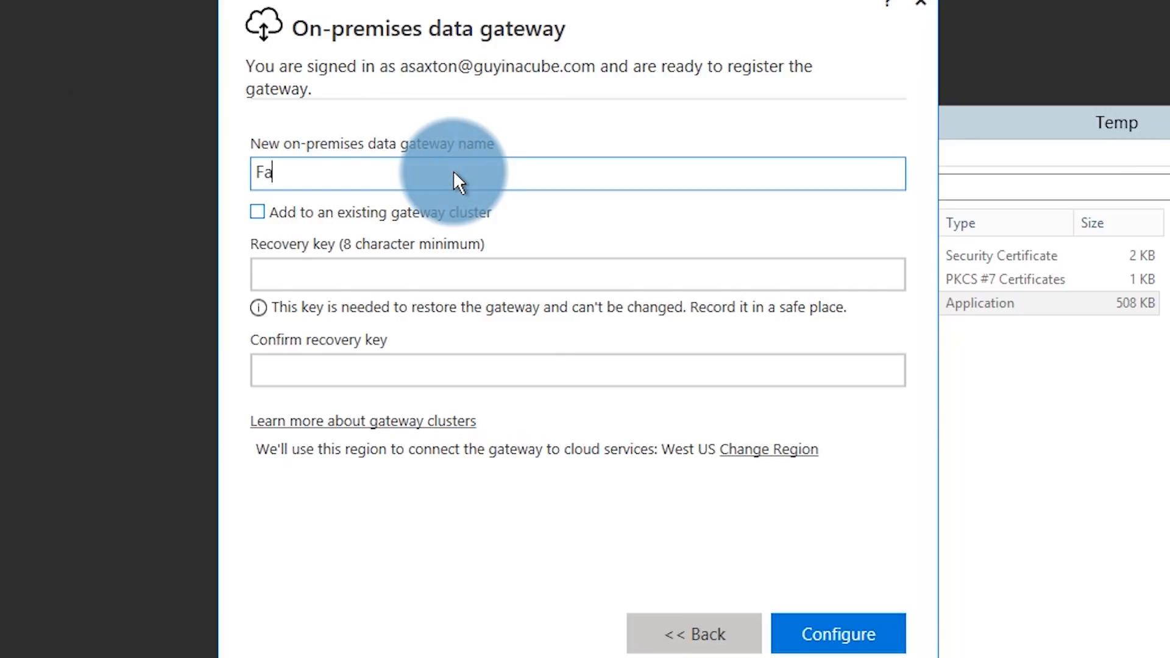